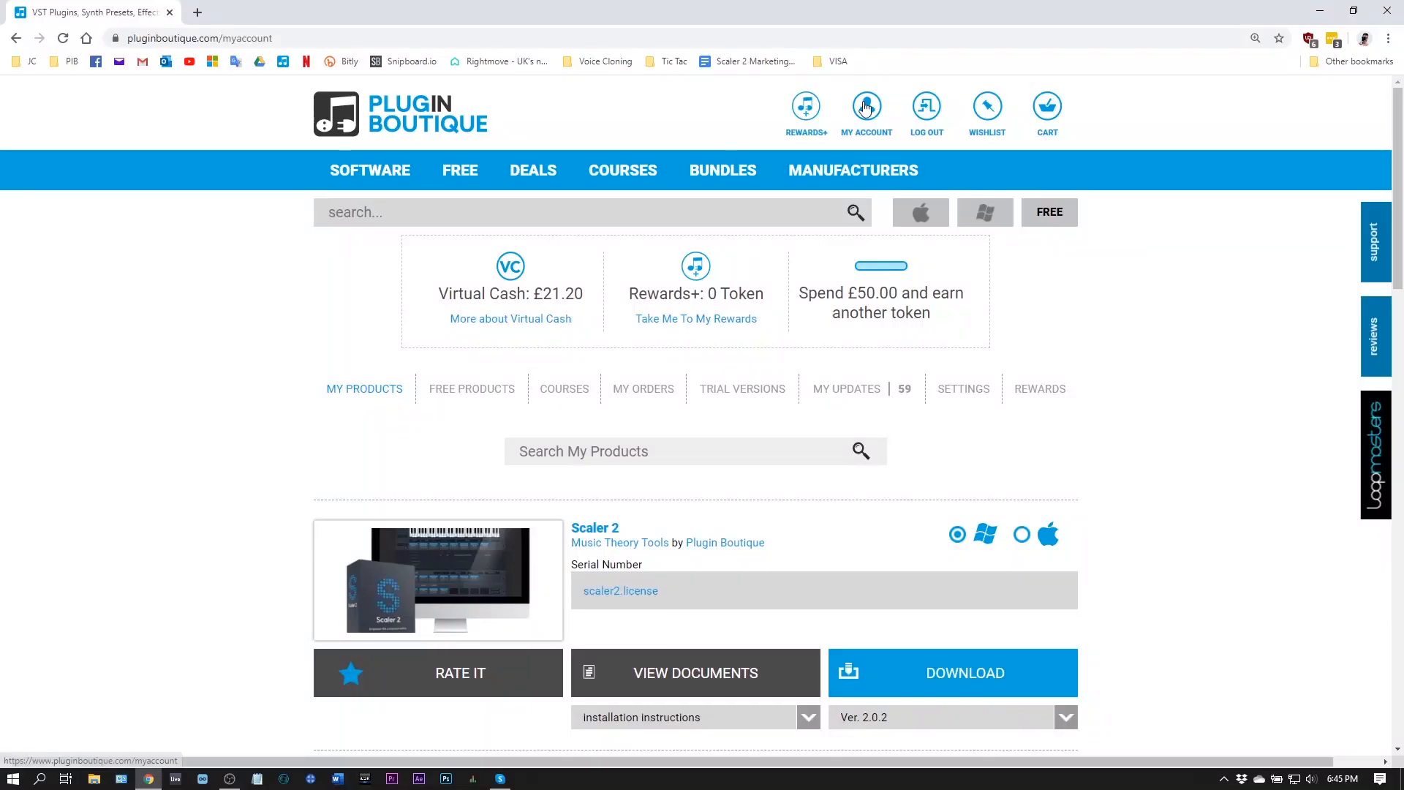
mouse_move(743, 542)
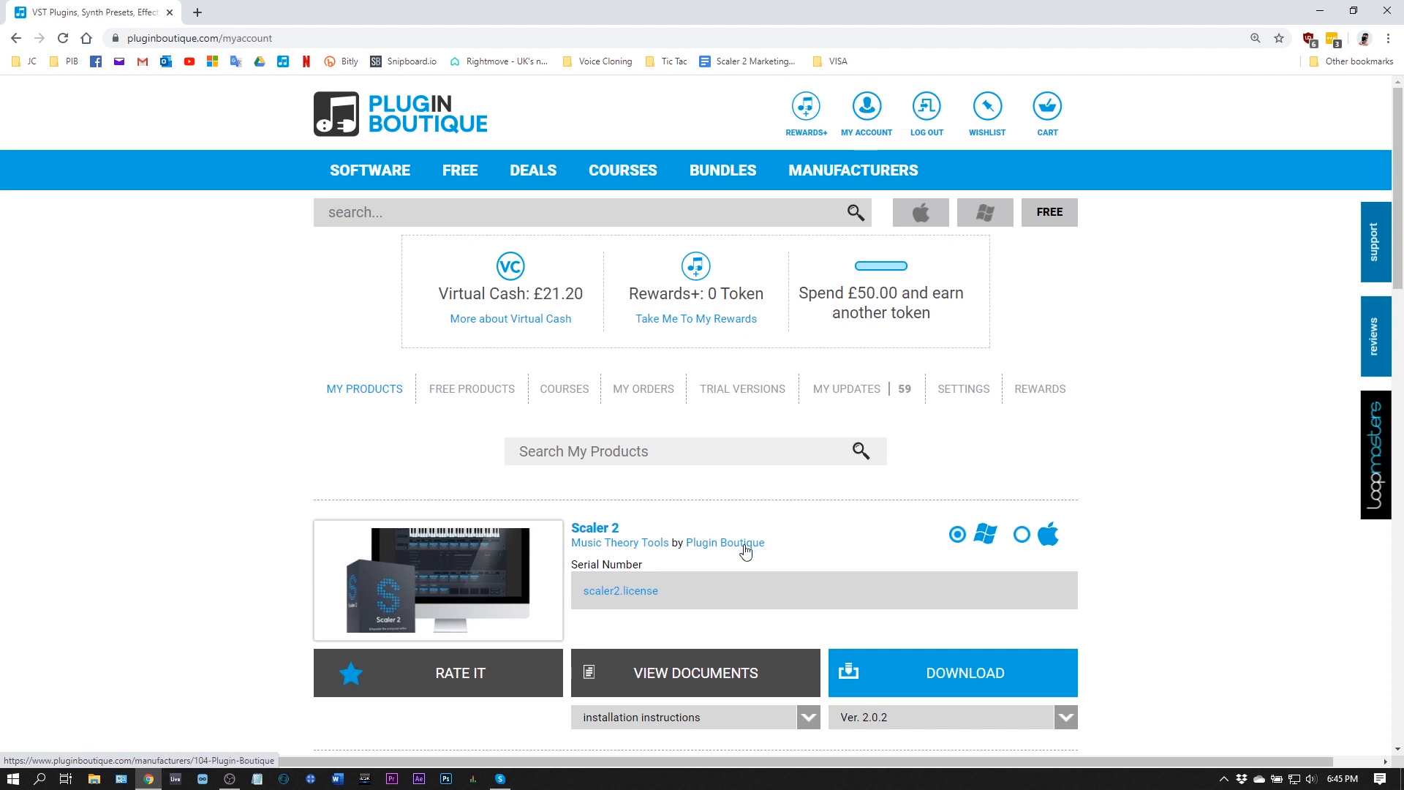
- Download the scaler2.license file from the Plugin Boutique My Products list
left_click(620, 590)
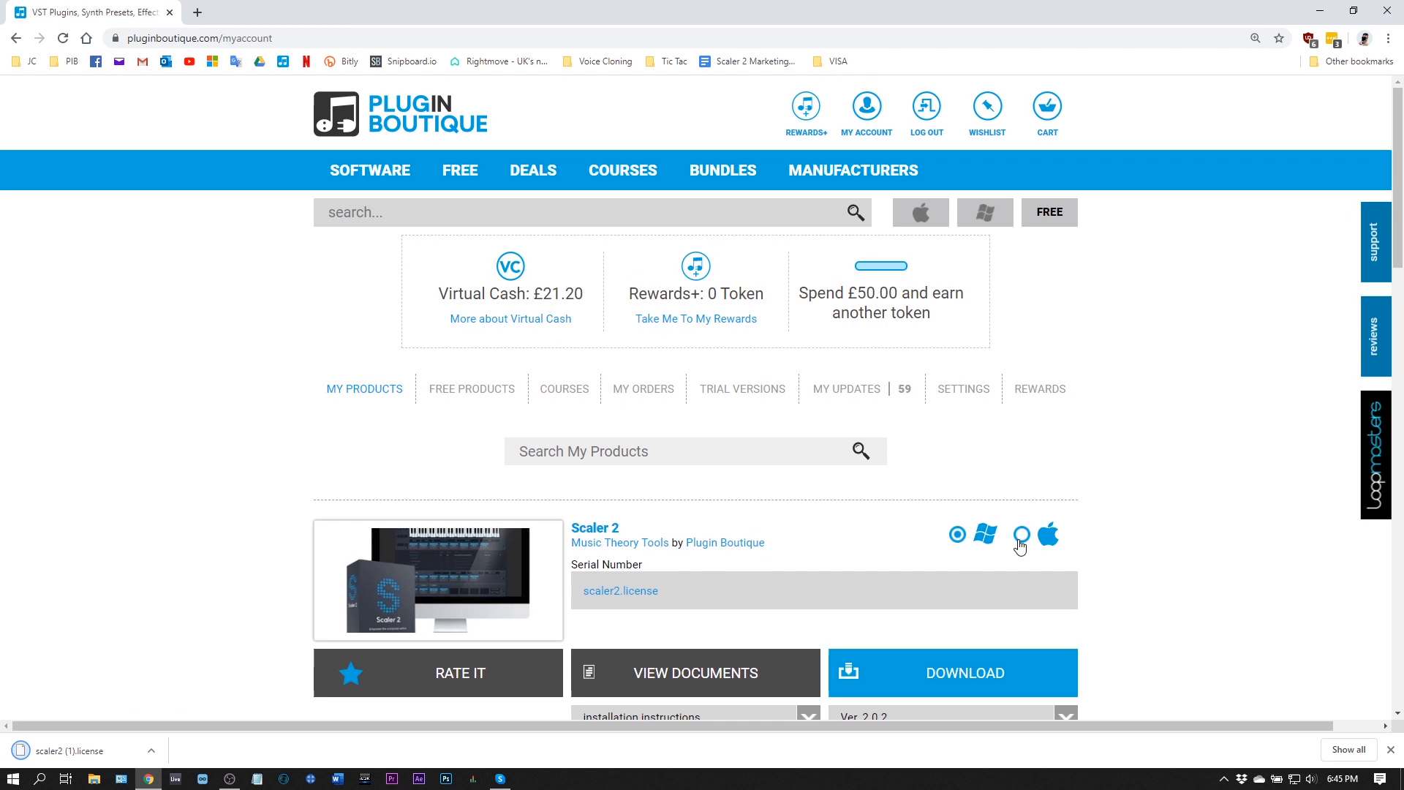
scroll("down", 3)
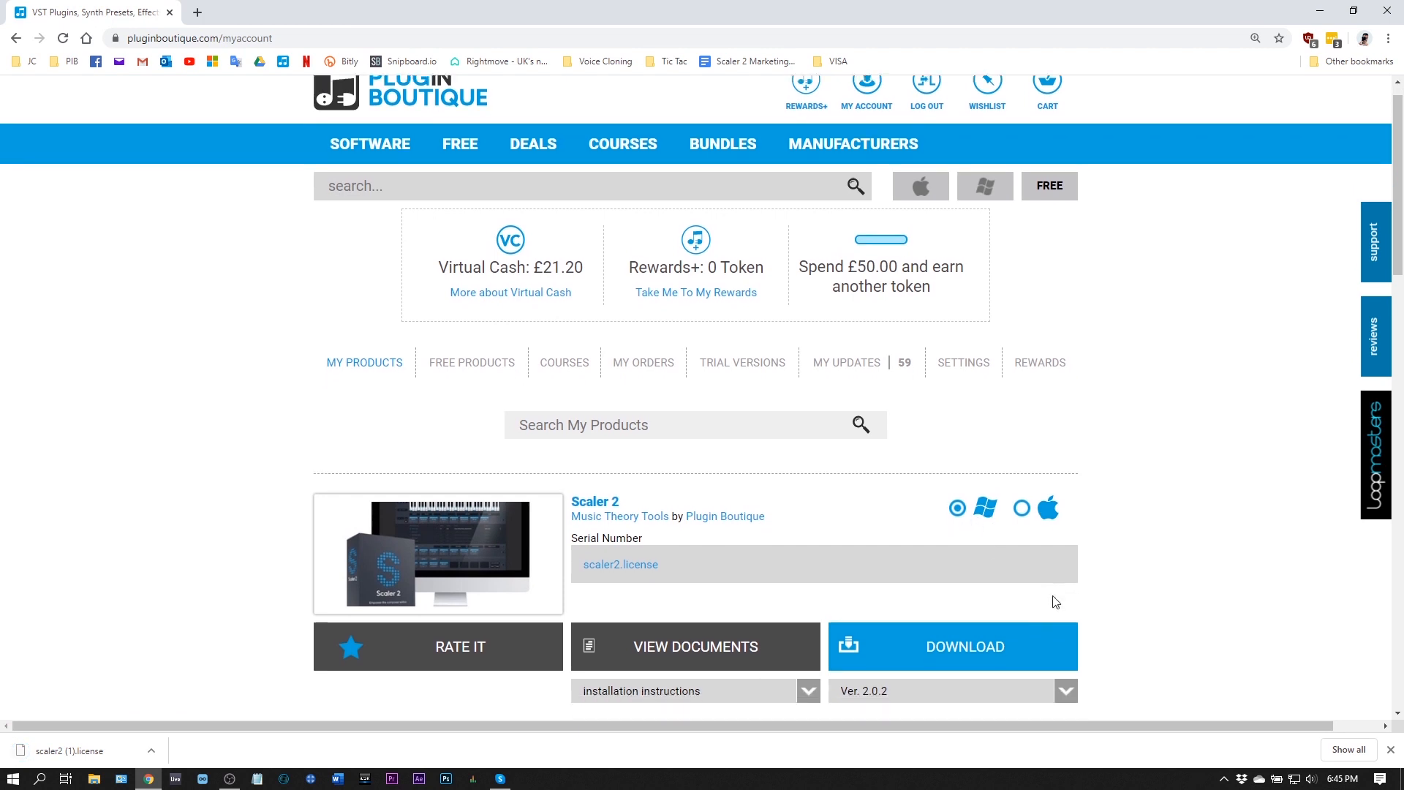
left_click(1065, 691)
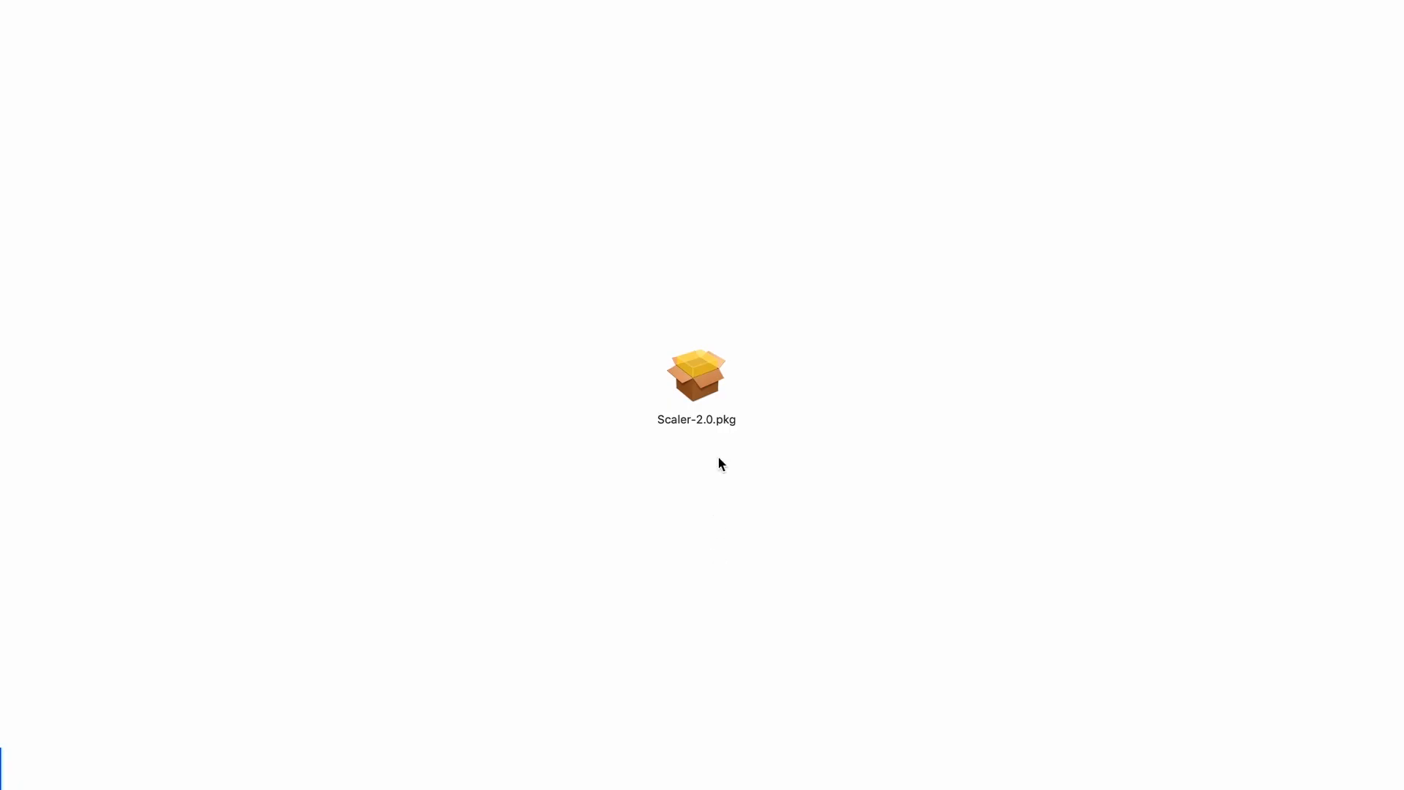
- Open Scaler-2.0.pkg from its Finder context menu
right_click(697, 375)
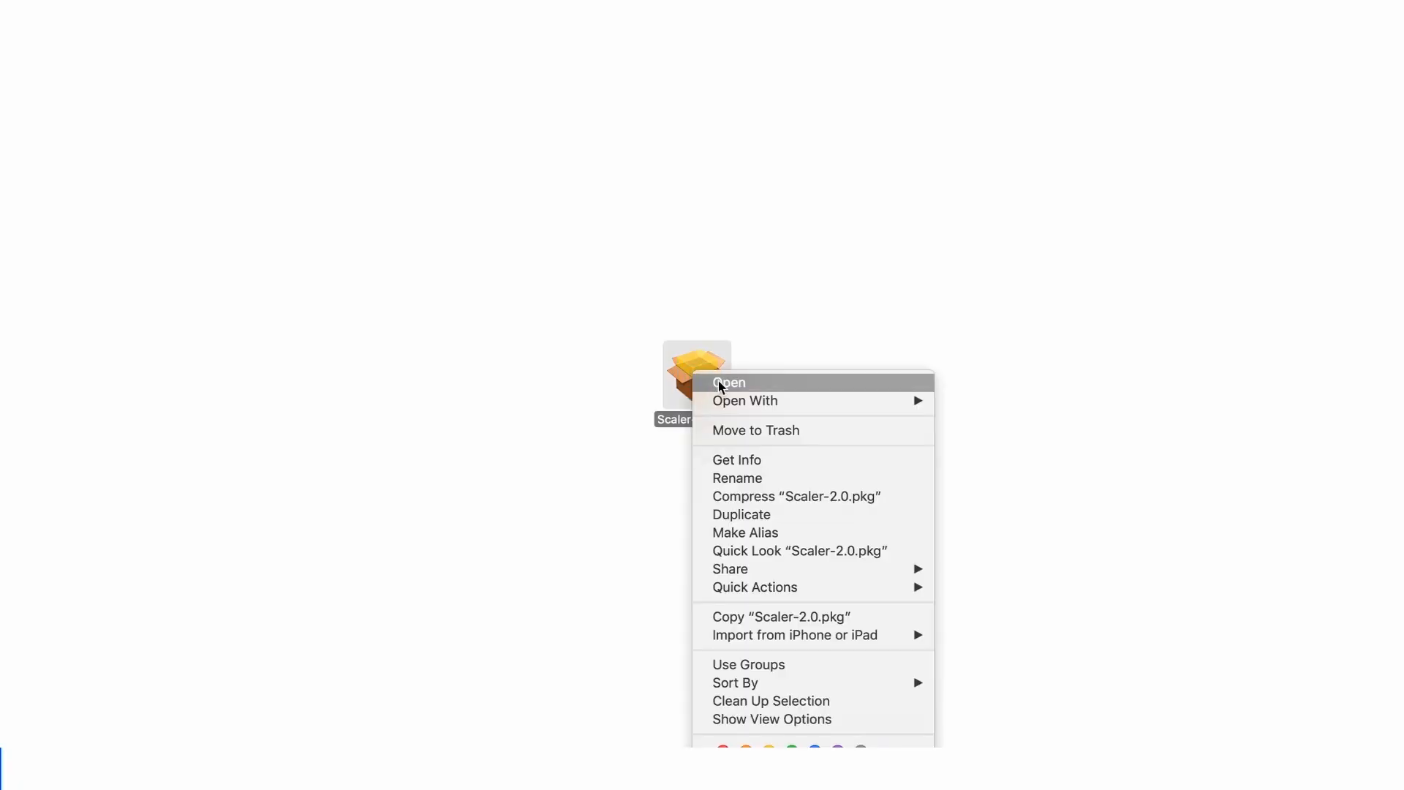
left_click(729, 382)
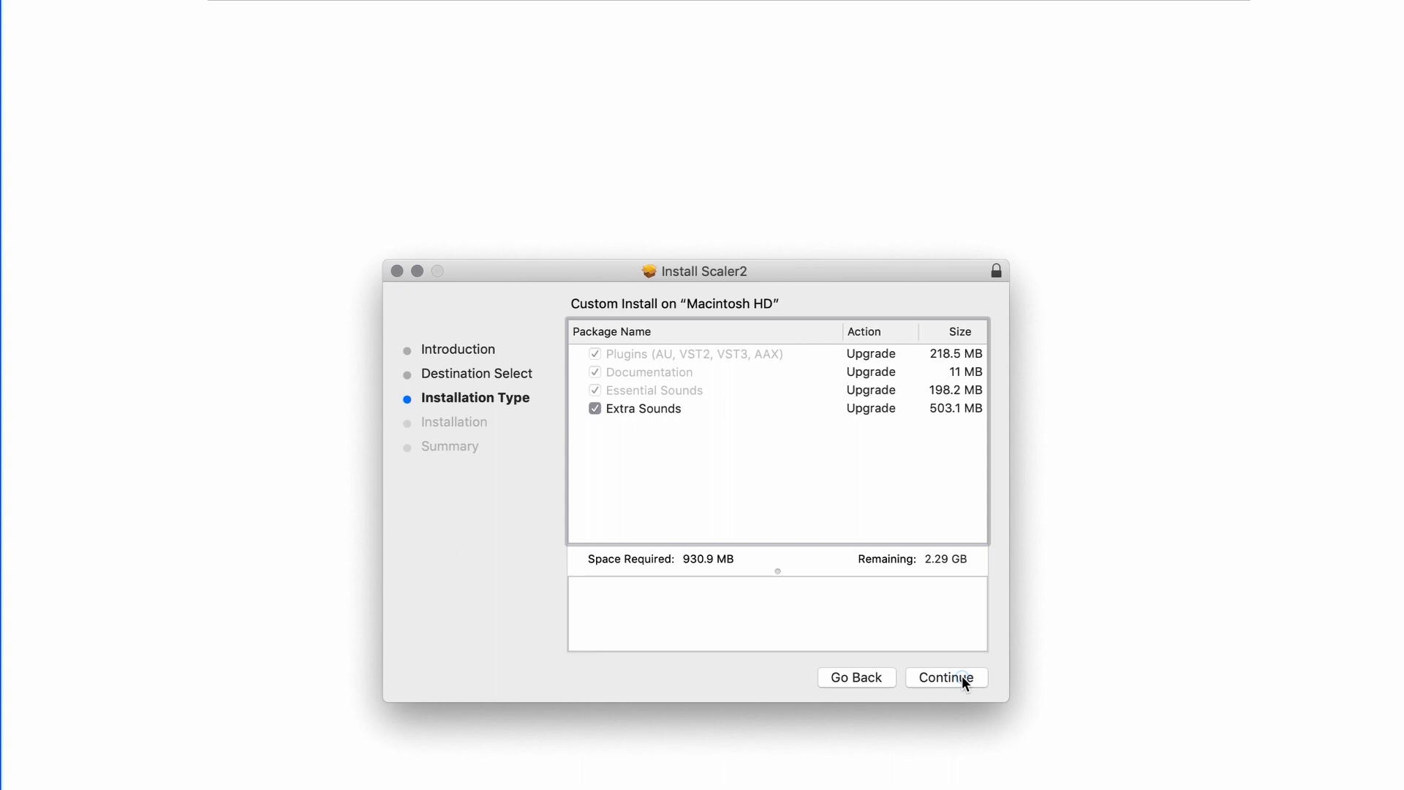
- Accept the four-package custom install, install Scaler2 on Macintosh HD, then close the installer
left_click(946, 677)
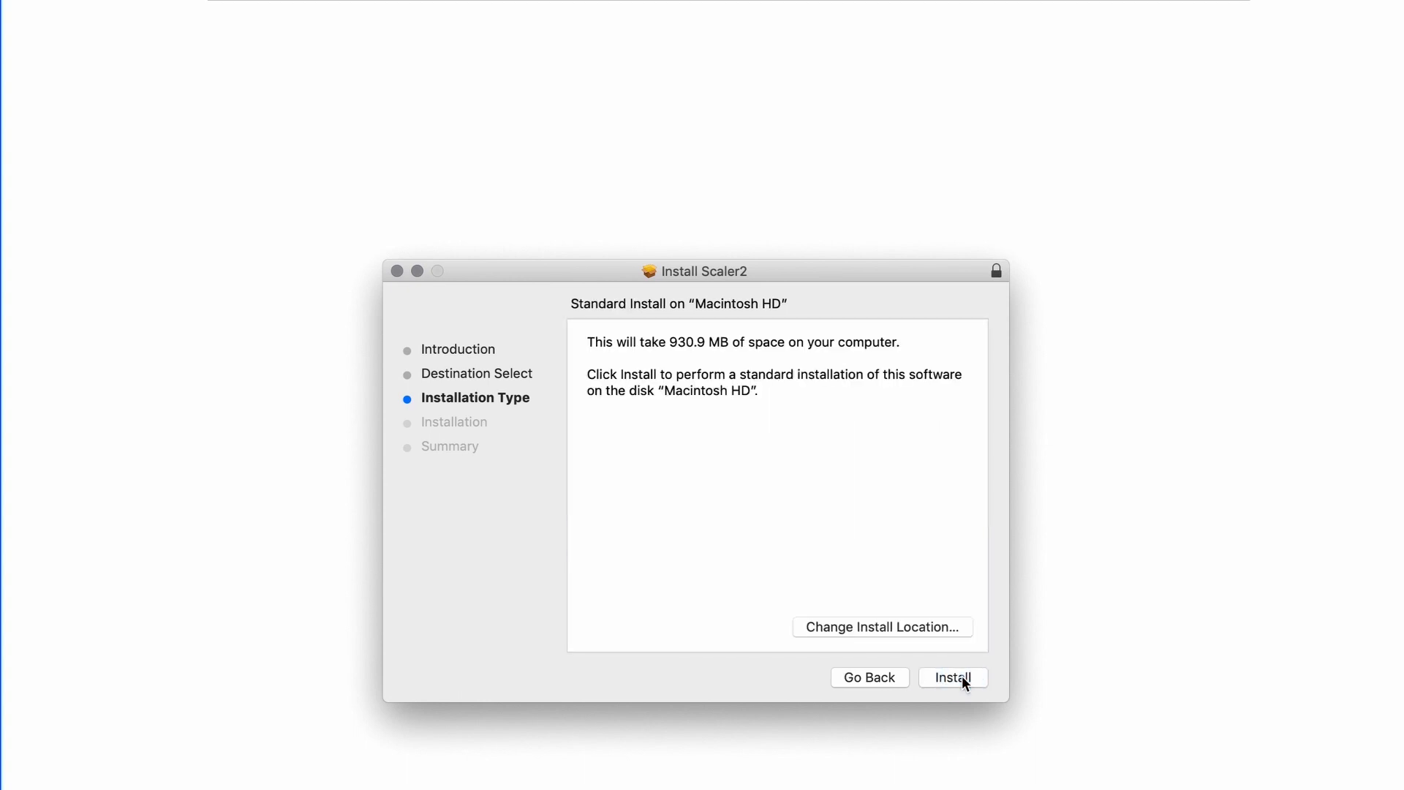
left_click(953, 677)
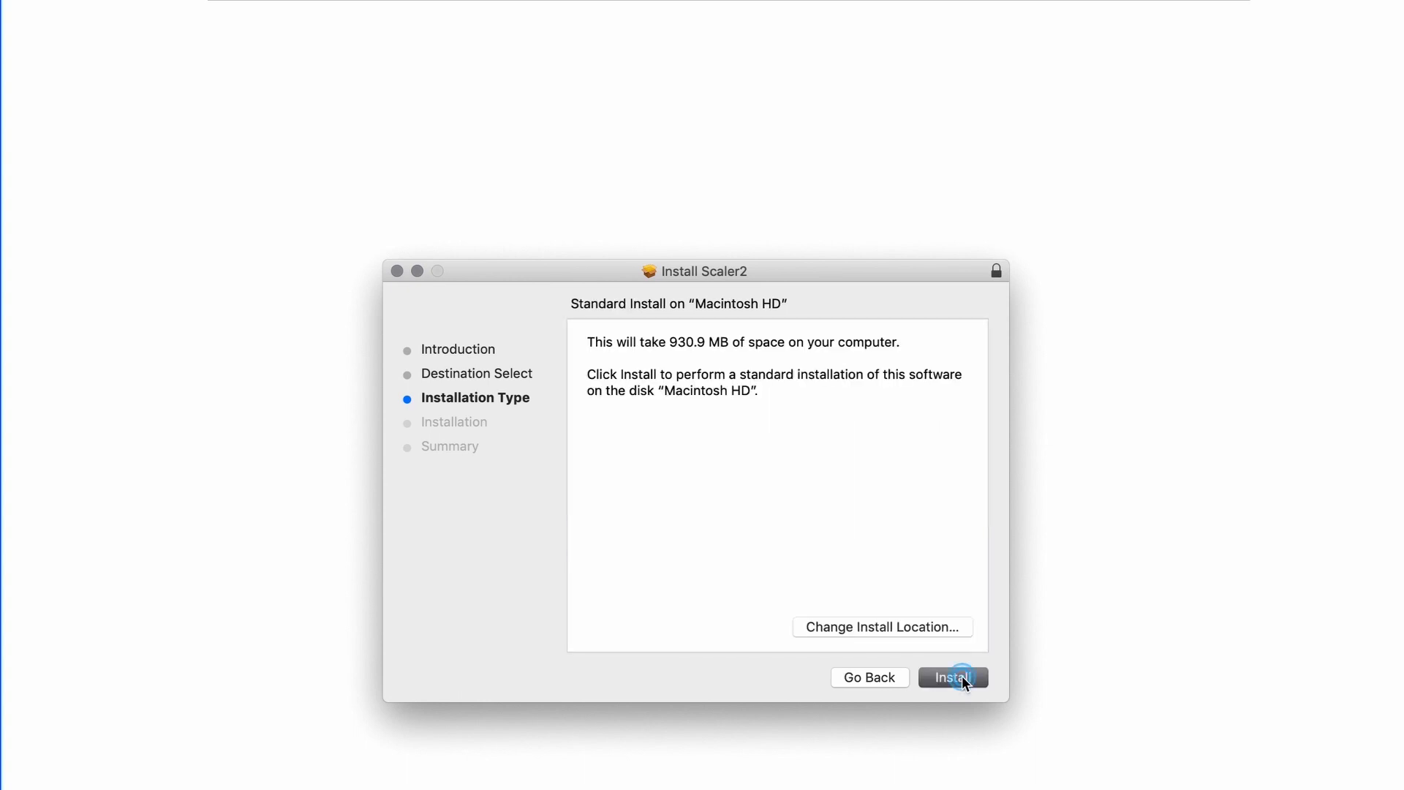
left_click(953, 676)
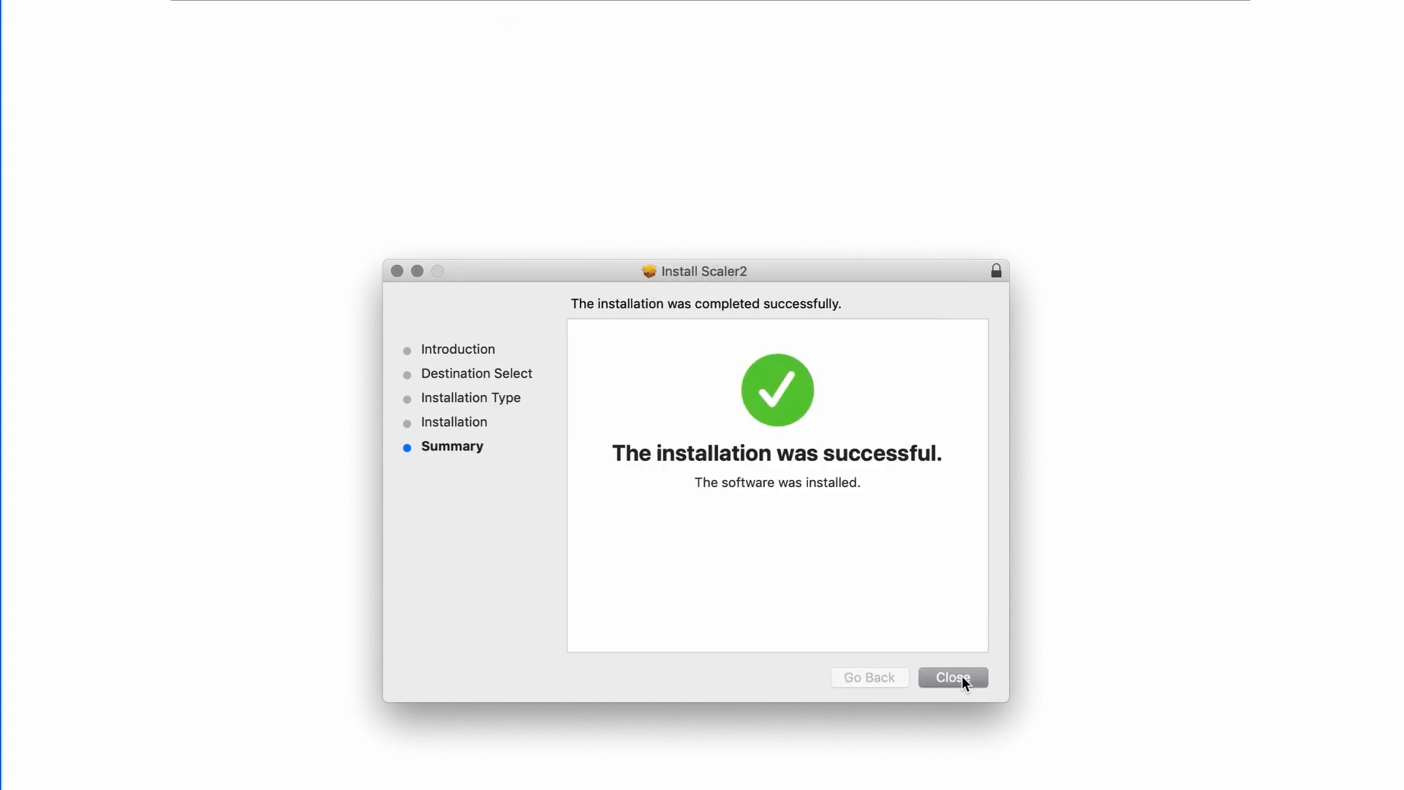
left_click(952, 677)
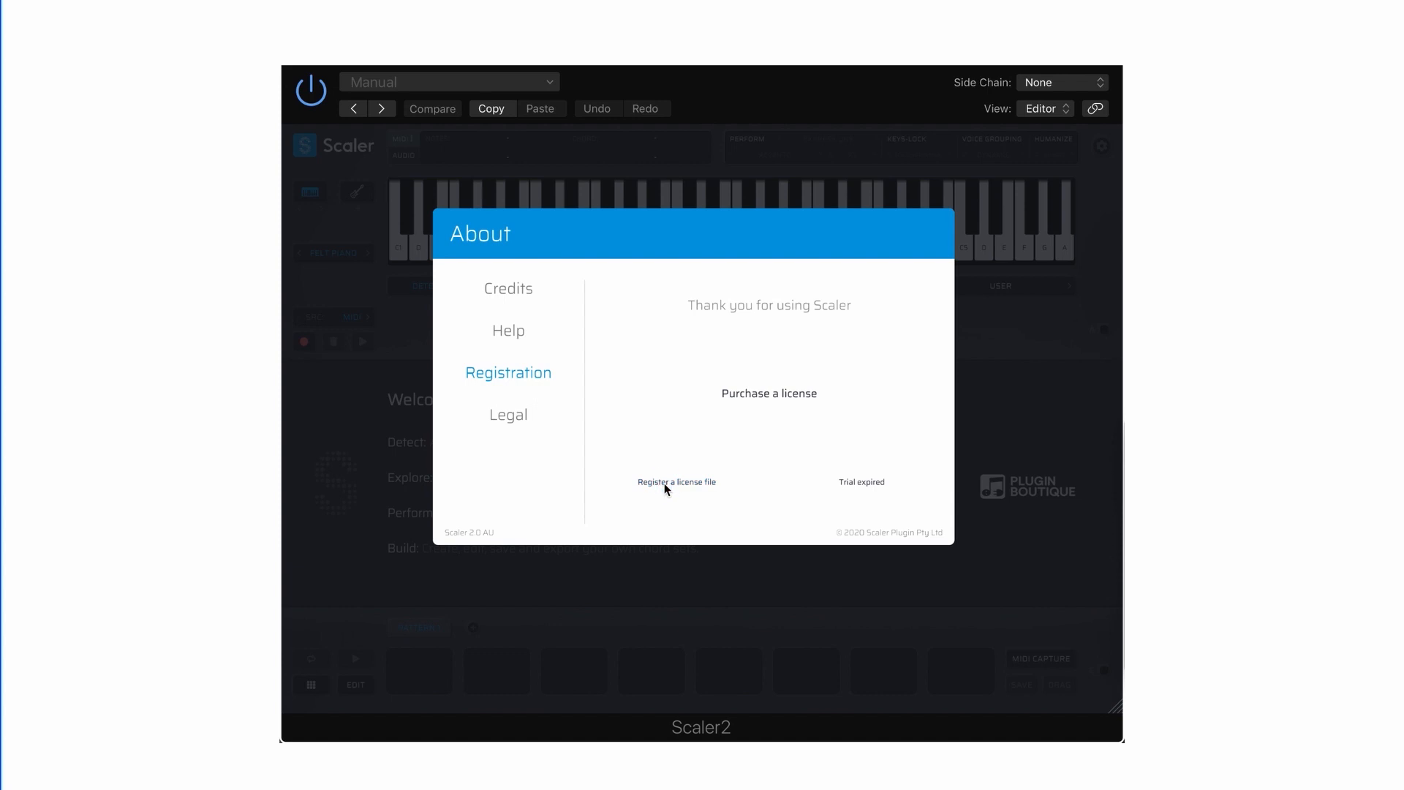
- Register with the Scaler2.license file and enter the account's .com email address
left_click(676, 482)
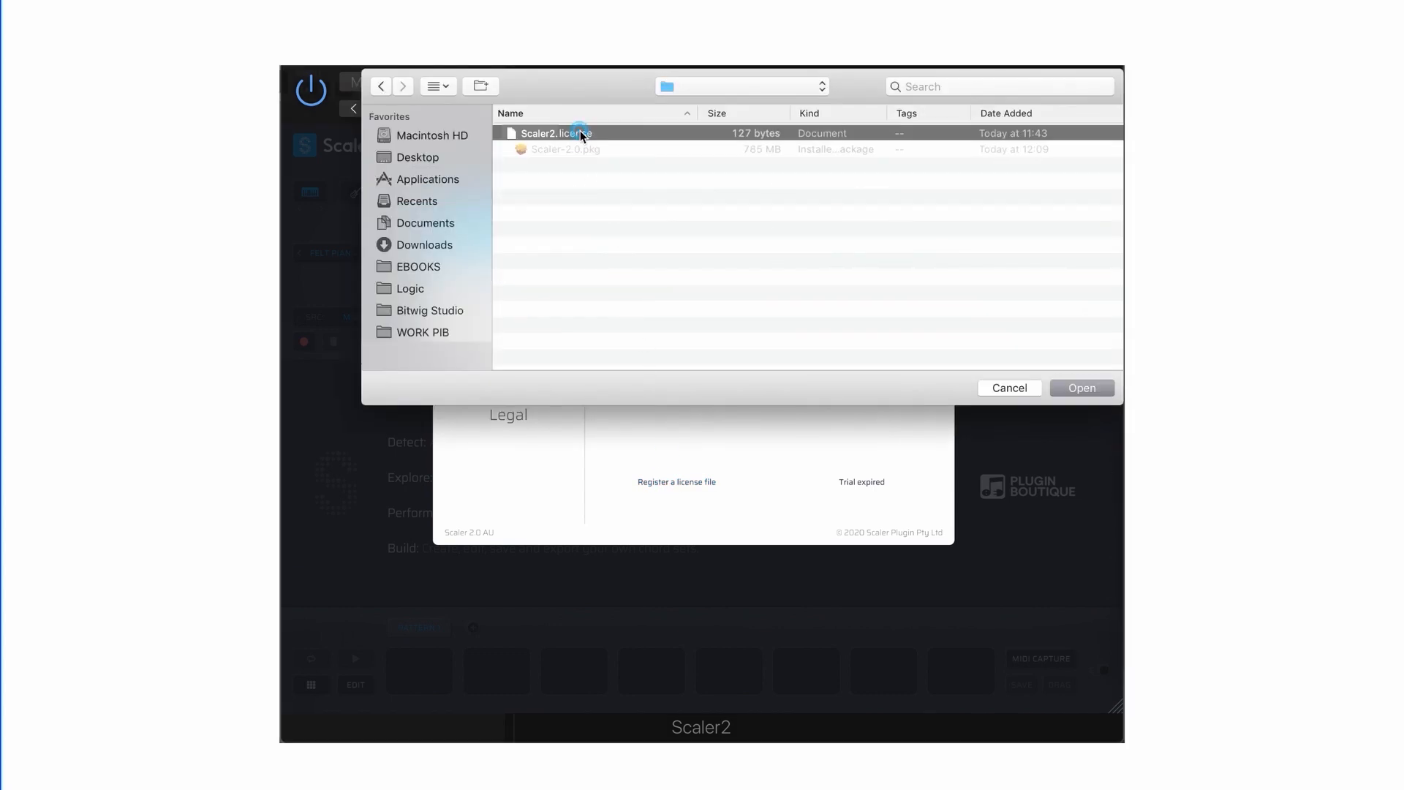
left_click(1080, 388)
type("@pluginbo")
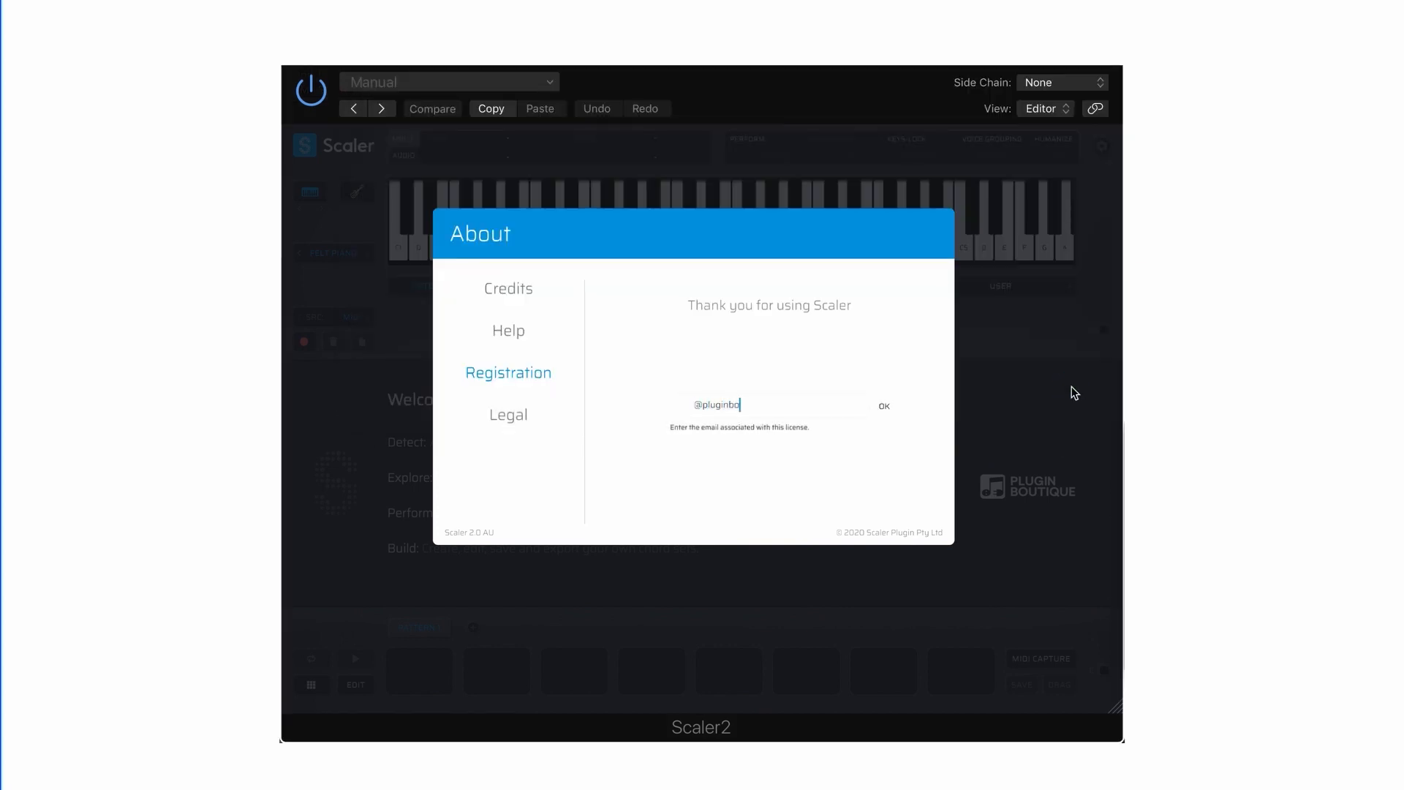
type("utique")
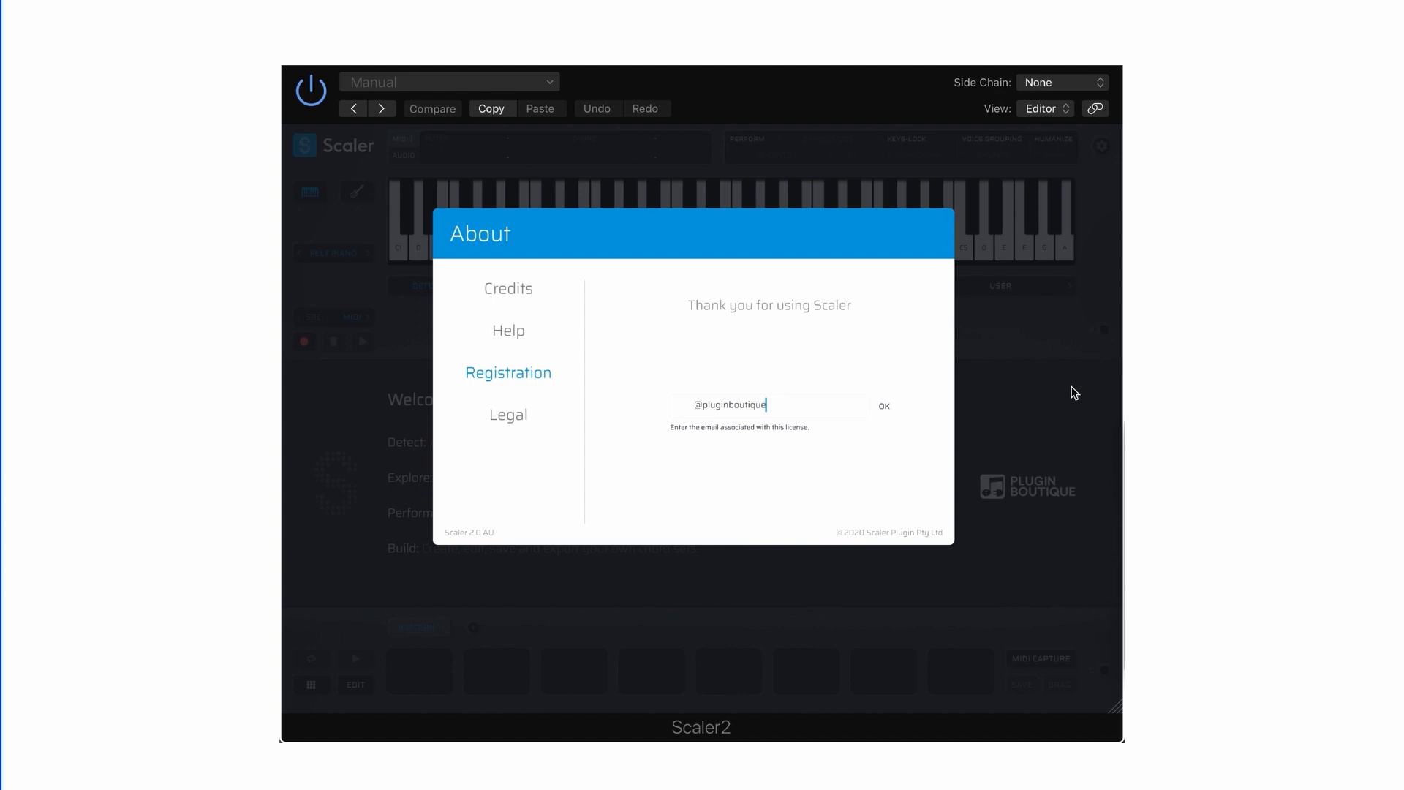
type(".com")
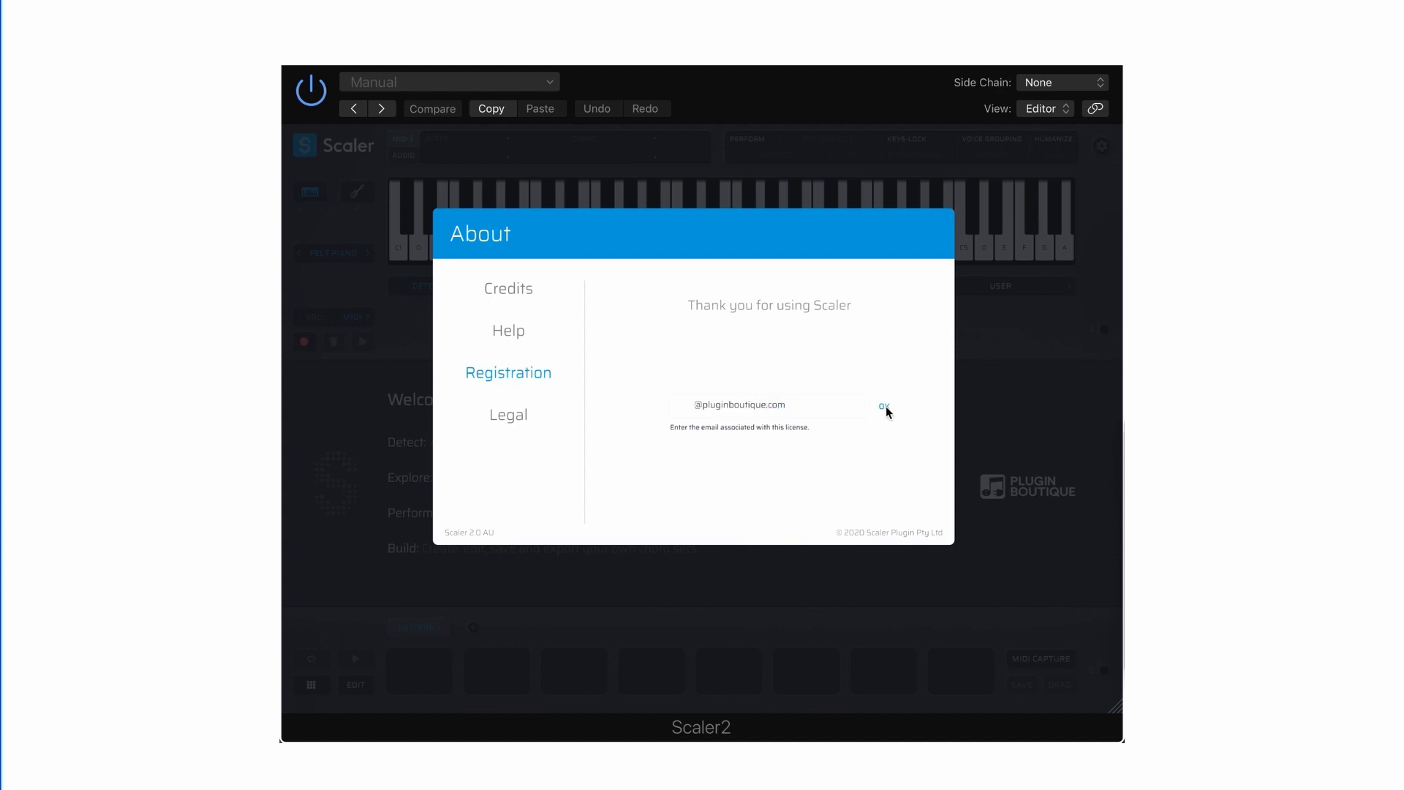